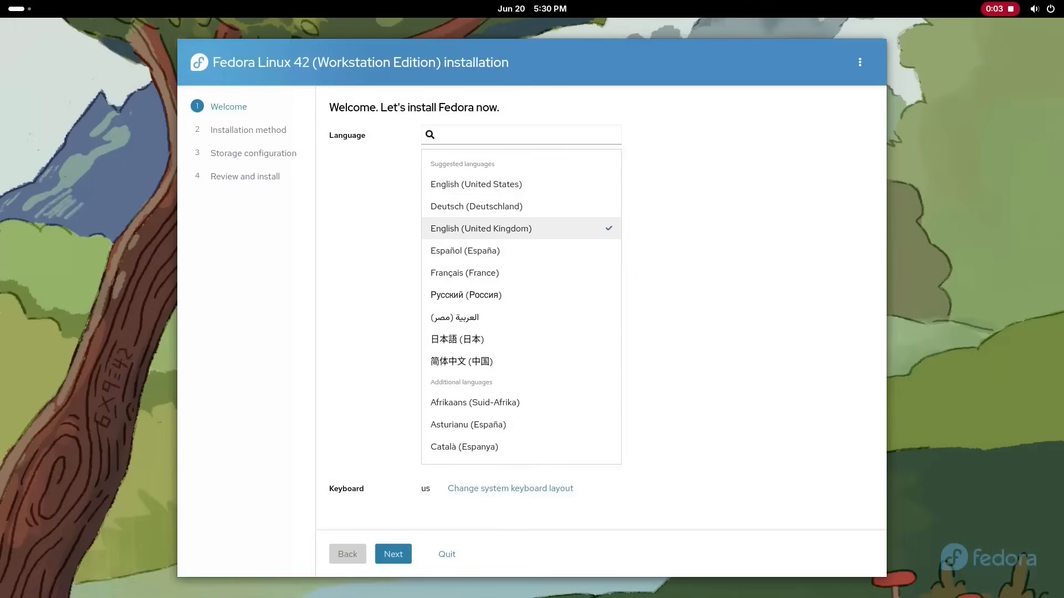
- Continue past the Welcome page with English (United Kingdom) as the language
left_click(392, 554)
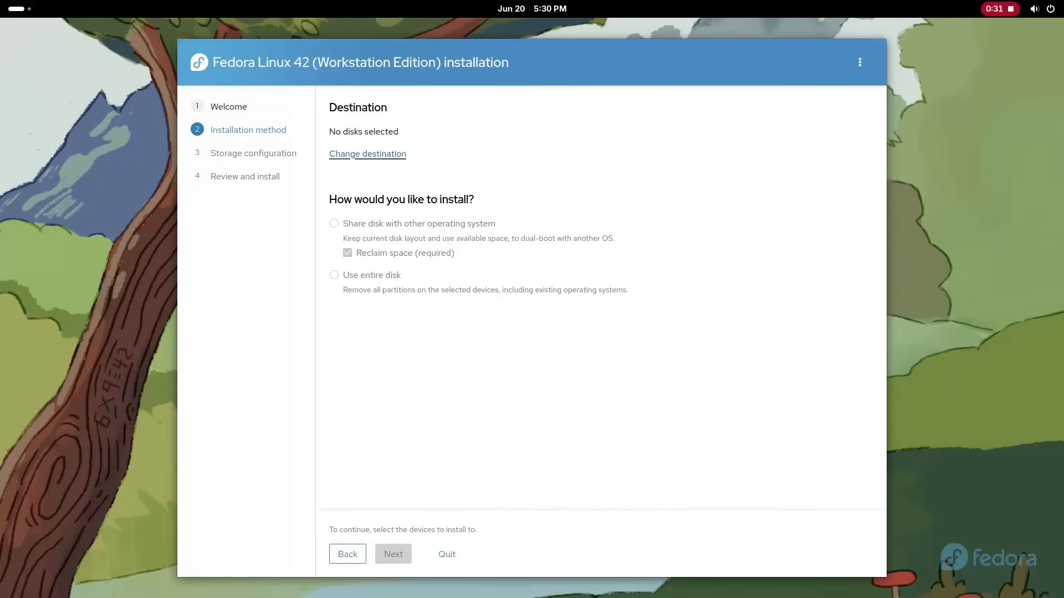
- Select the 128 GB kimtigo SSD with disk sharing and no encryption, and start installing
left_click(367, 153)
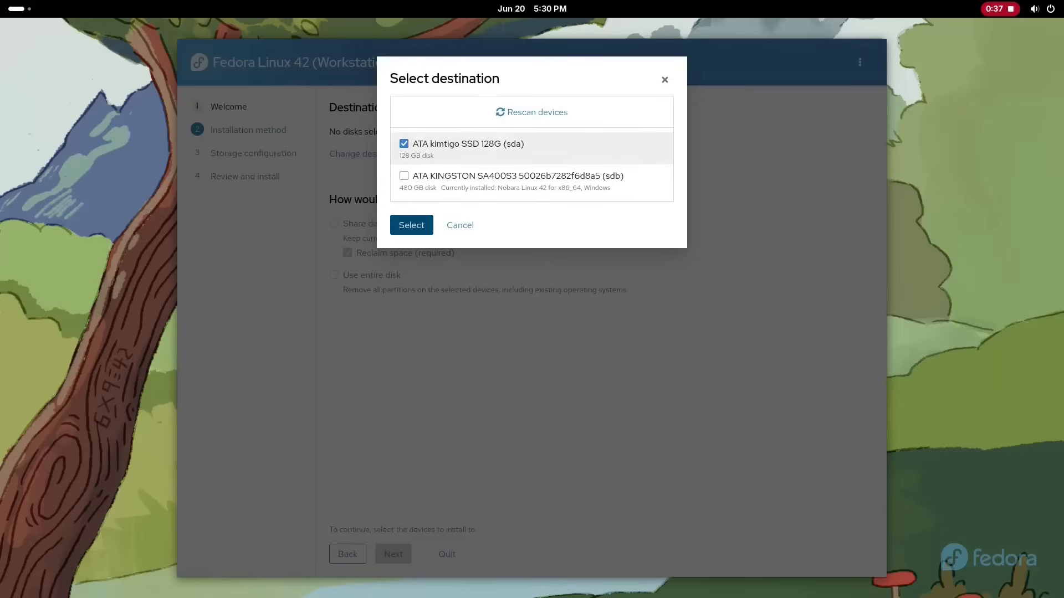
left_click(411, 225)
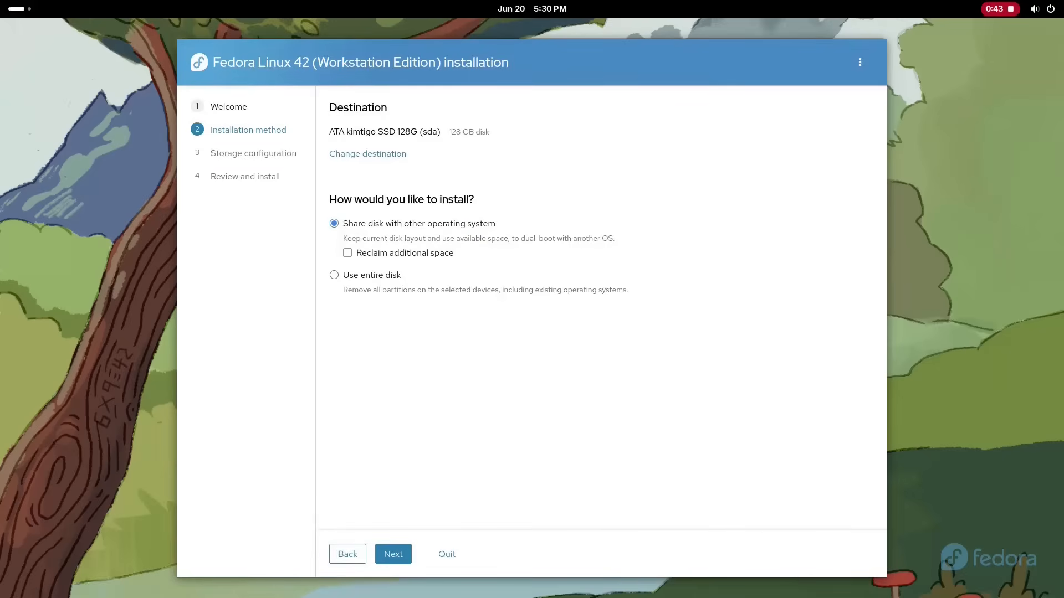
left_click(393, 554)
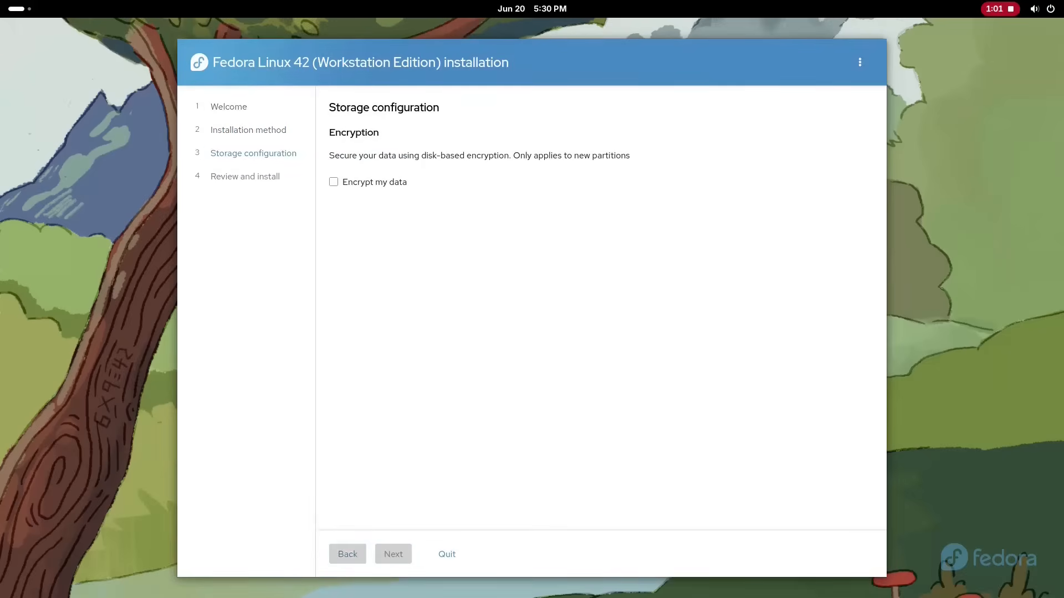
left_click(393, 554)
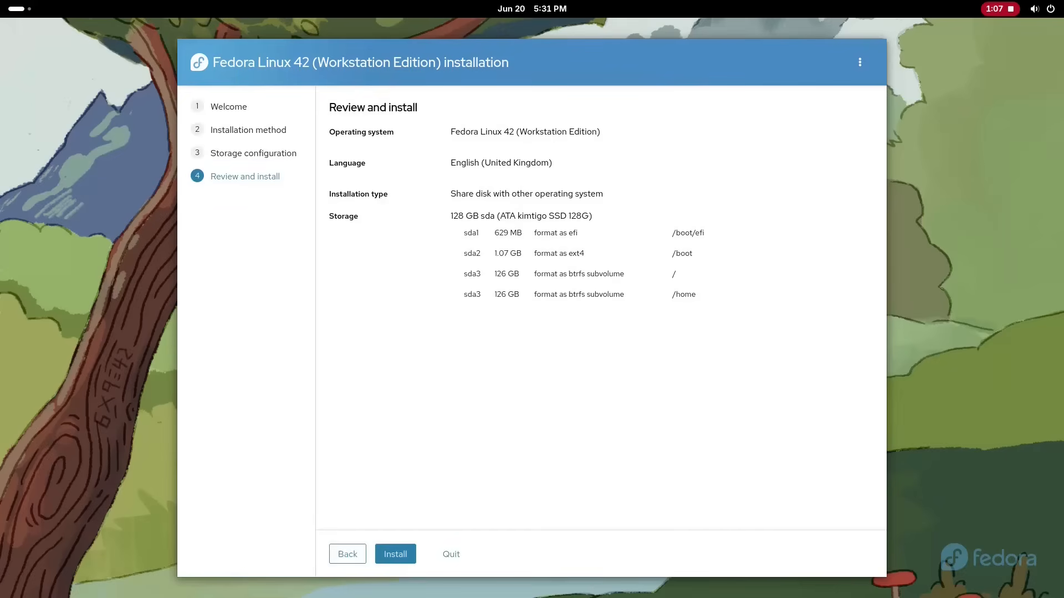
left_click(395, 554)
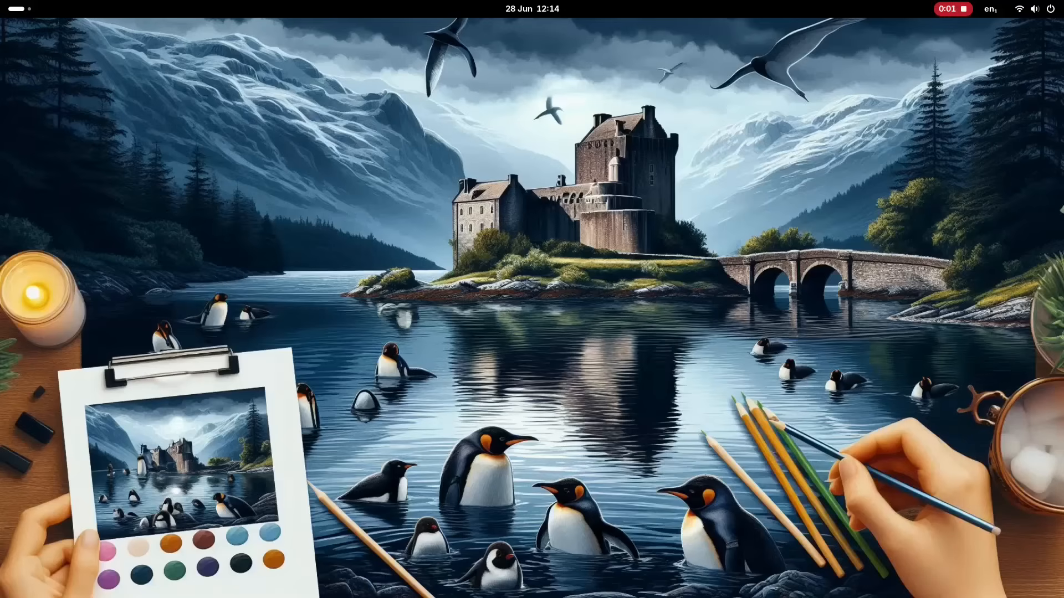
- Expand the Wi-Fi and Bluetooth lists in quick settings, then search for 'spotify'
left_click(1034, 9)
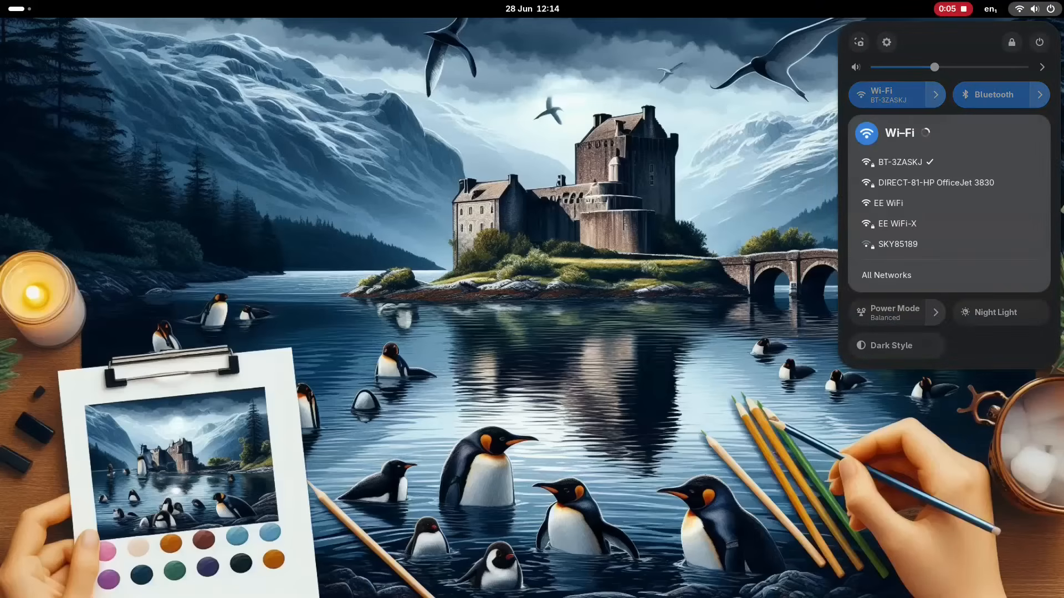
left_click(993, 94)
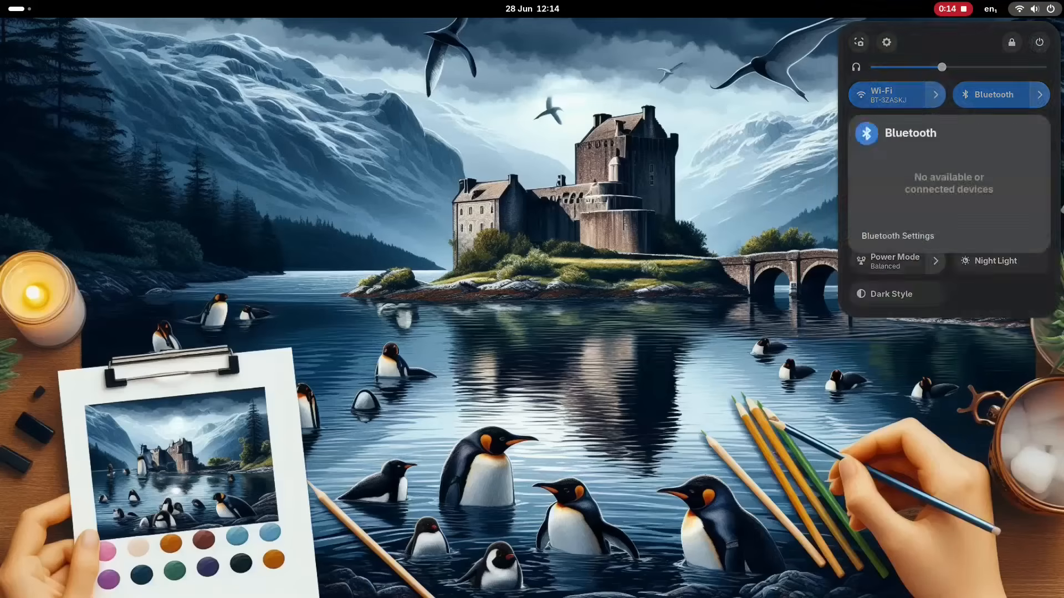
left_click(897, 236)
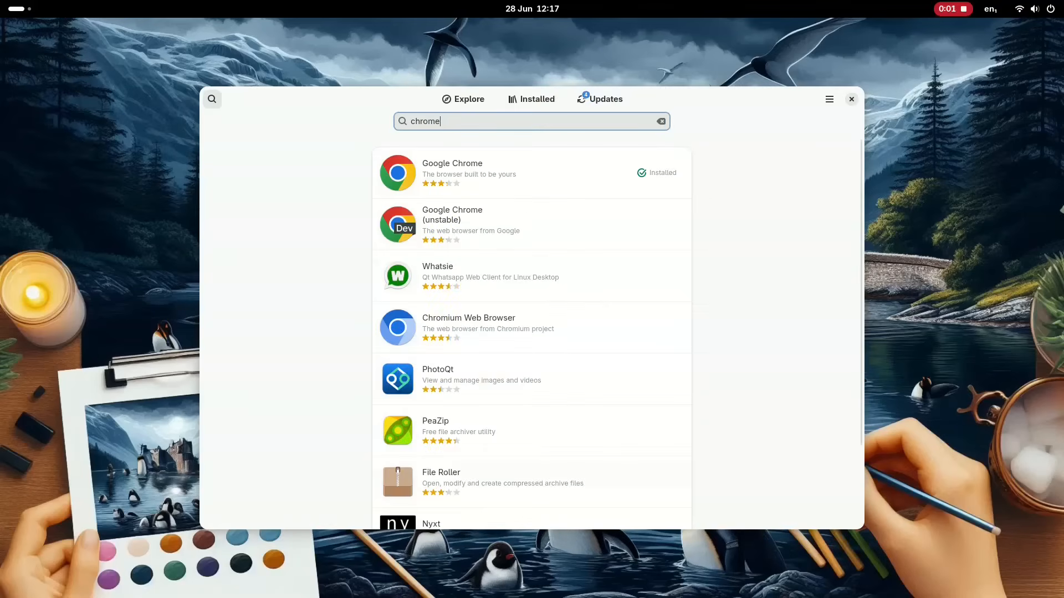
type("spotify")
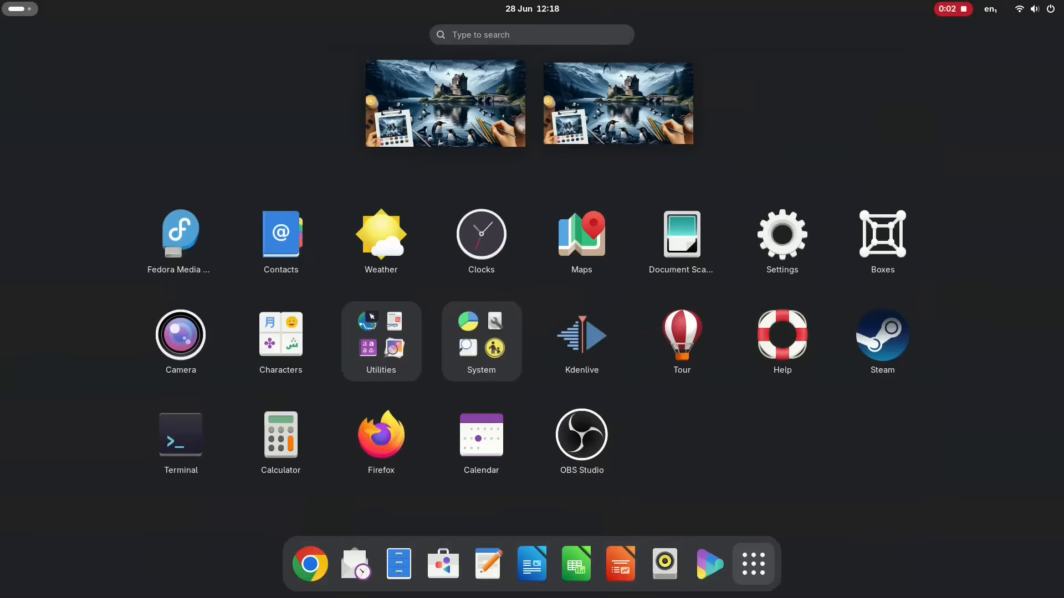
- Search the app grid for 'obs' and open OBS Studio from the results
type("obs")
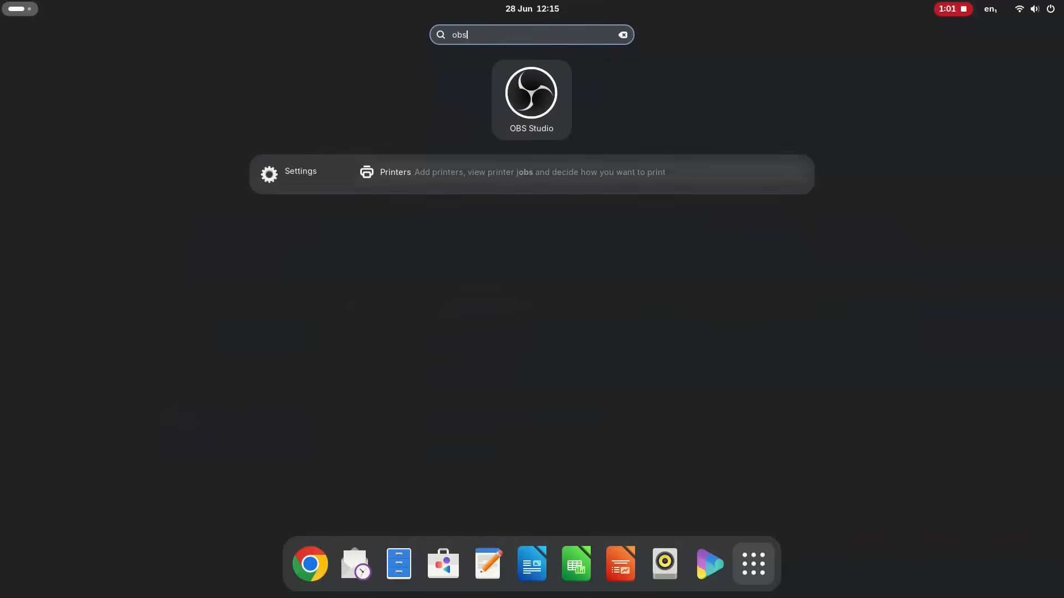
left_click(531, 93)
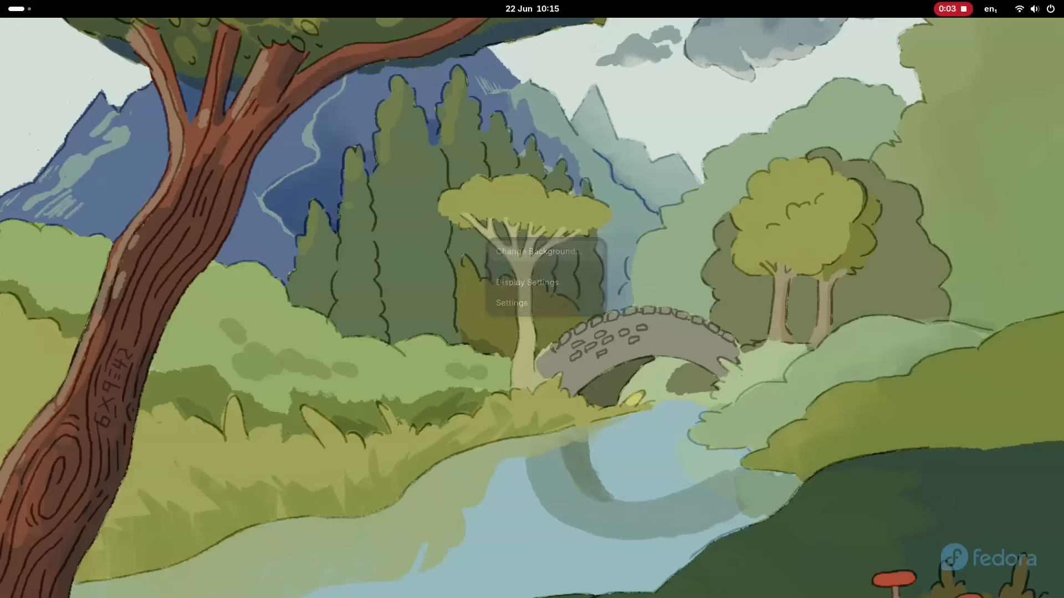
- Open the background settings and apply the painted penguins-and-castle loch wallpaper
left_click(536, 254)
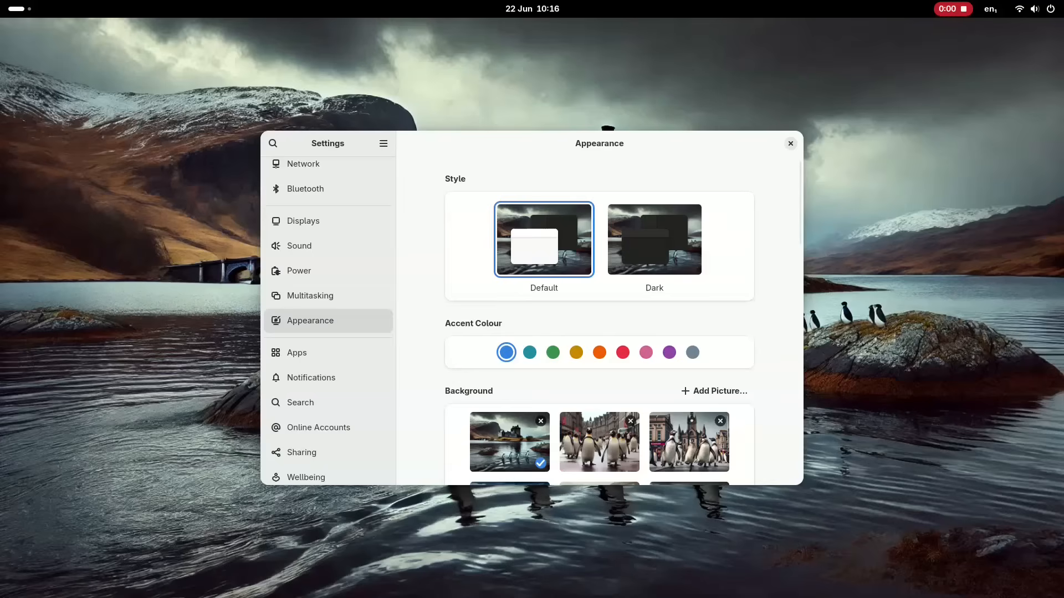
scroll("down", 3)
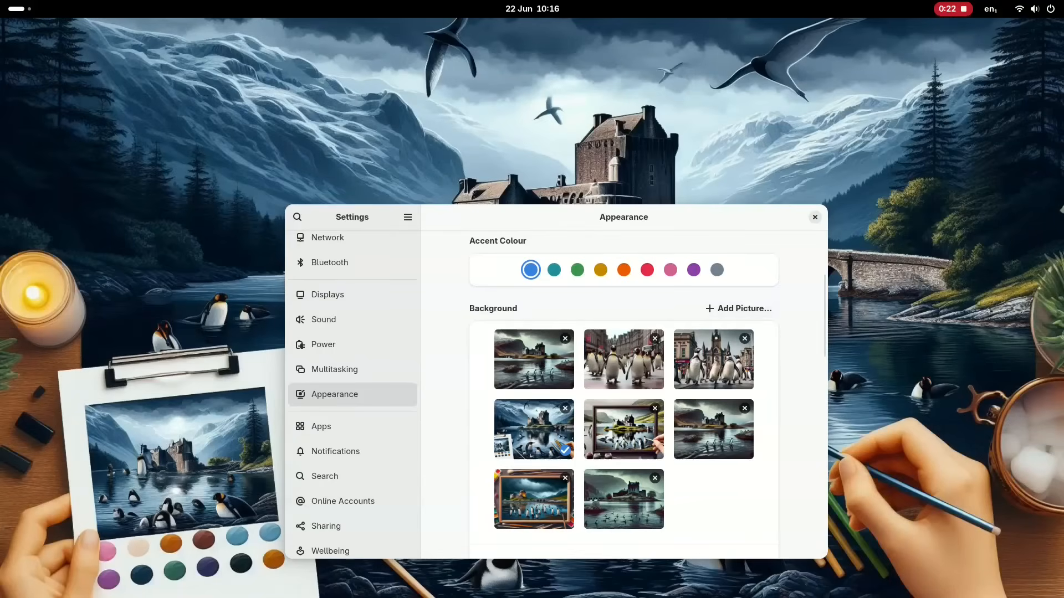
left_click(814, 216)
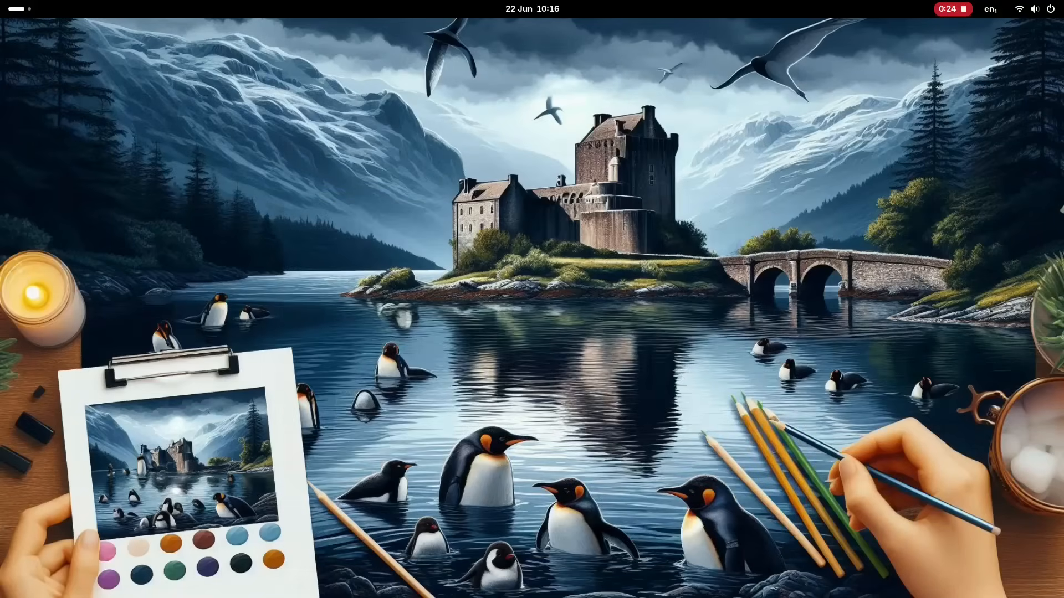